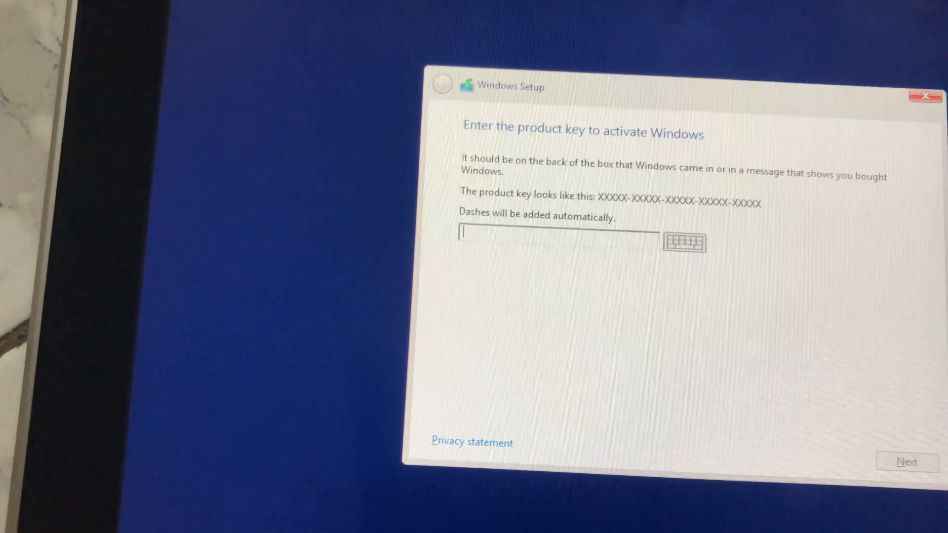
# - Skip the product key, delete the old partitions, and create a new 57.7 GB primary partition as target
pyautogui.click(906, 462)
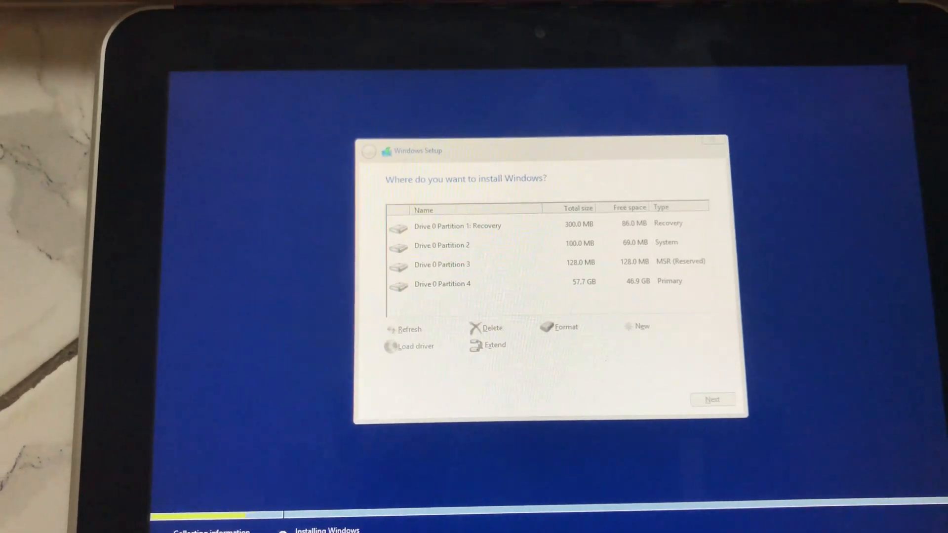
pyautogui.click(492, 328)
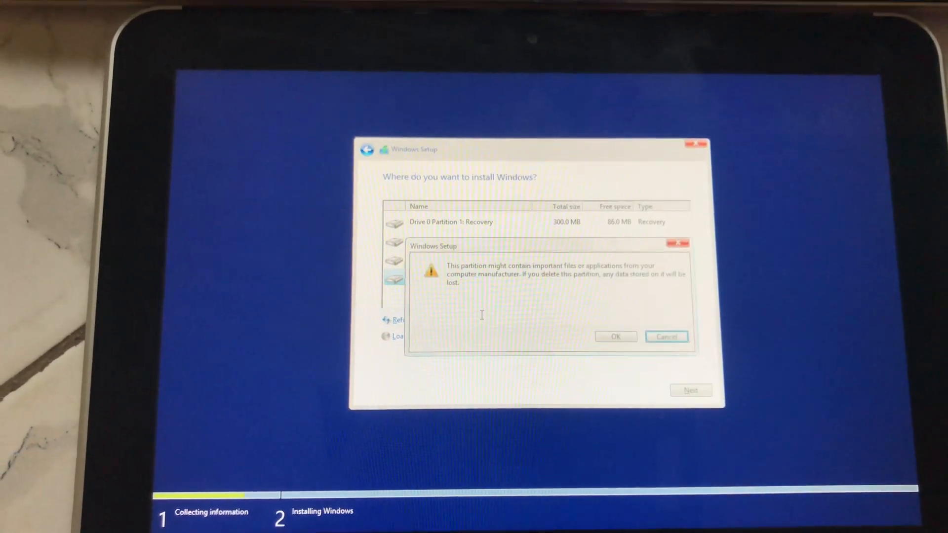
pyautogui.click(614, 336)
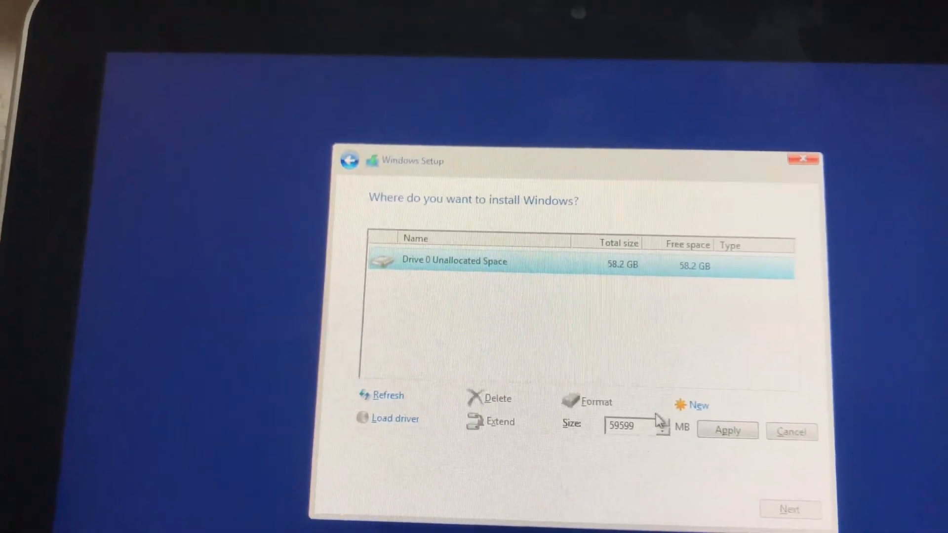
pyautogui.click(728, 431)
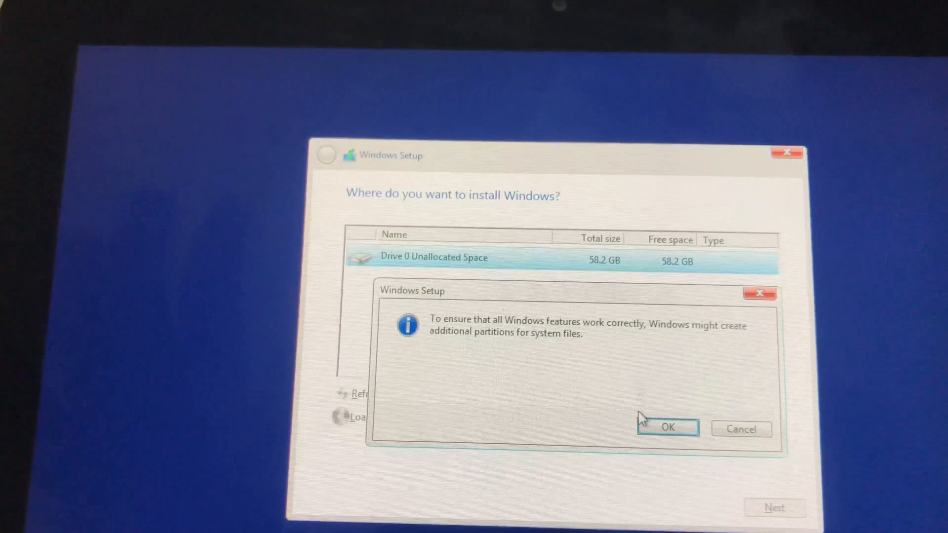
pyautogui.click(667, 428)
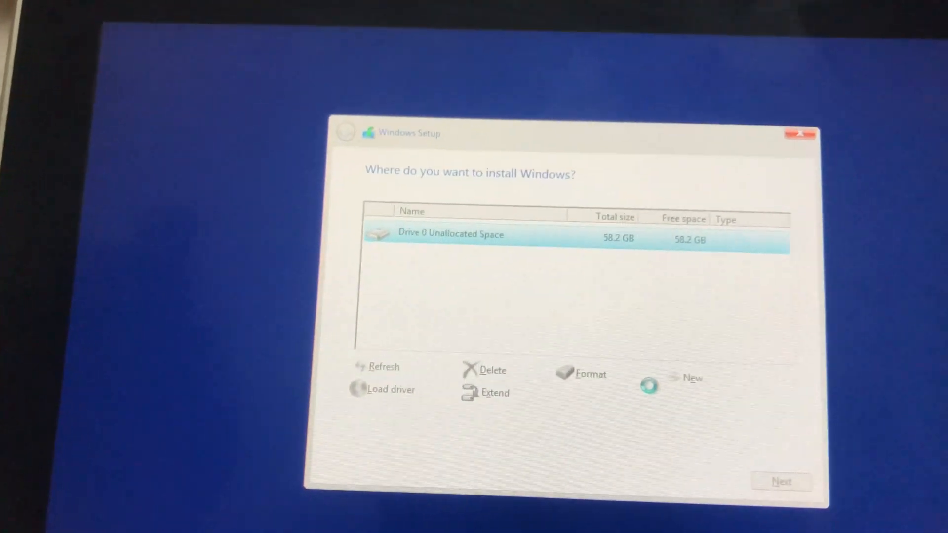
pyautogui.click(692, 377)
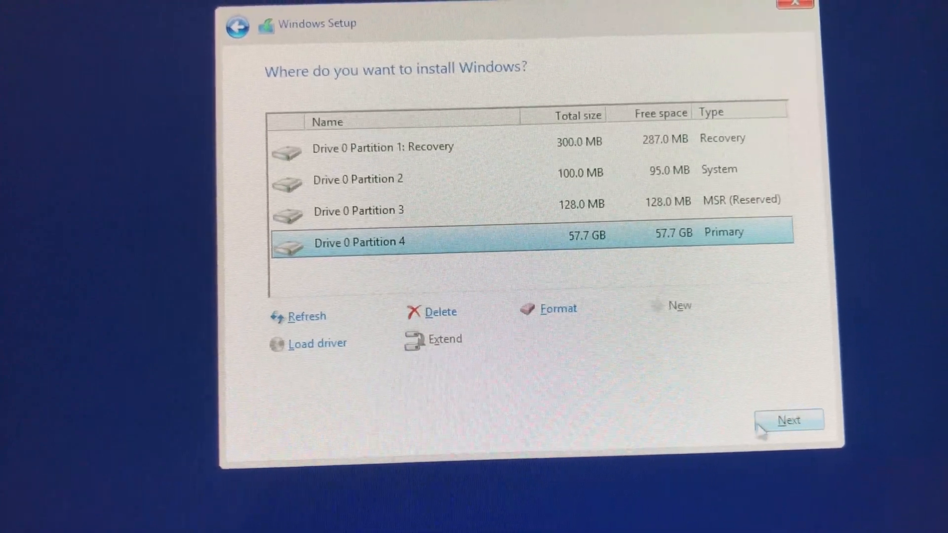
# - Install Windows 8.1 on Partition 4 and accept the express settings
pyautogui.click(789, 420)
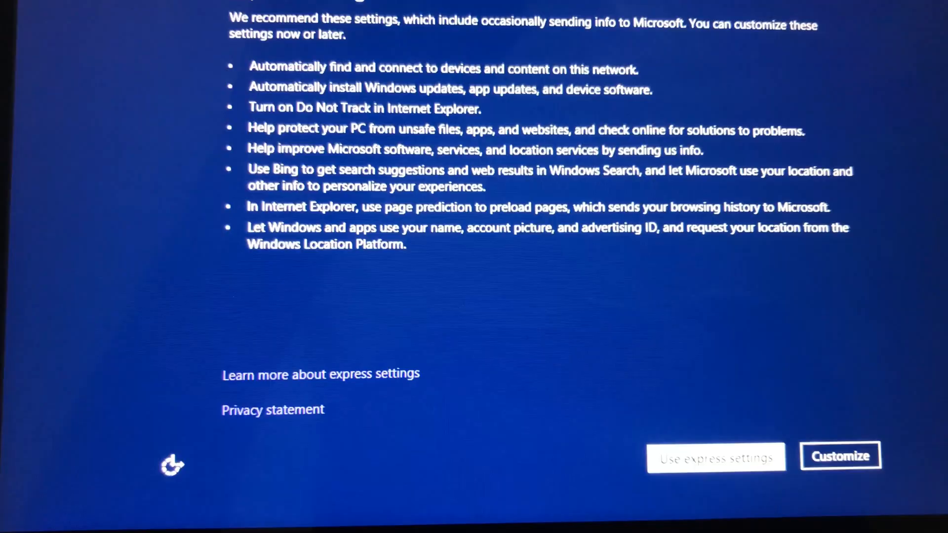
pyautogui.click(716, 456)
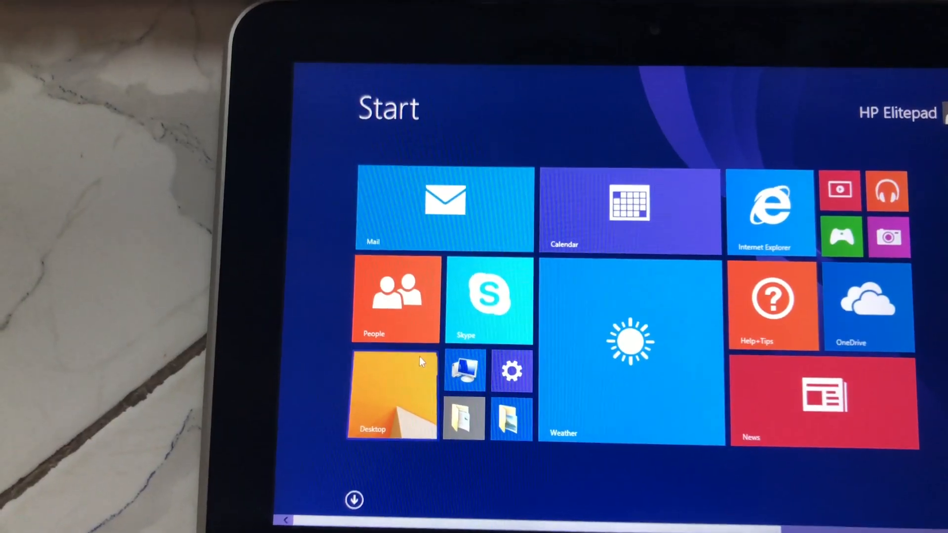
# - Go to hp.com and choose Software & drivers from the Support menu
pyautogui.click(392, 393)
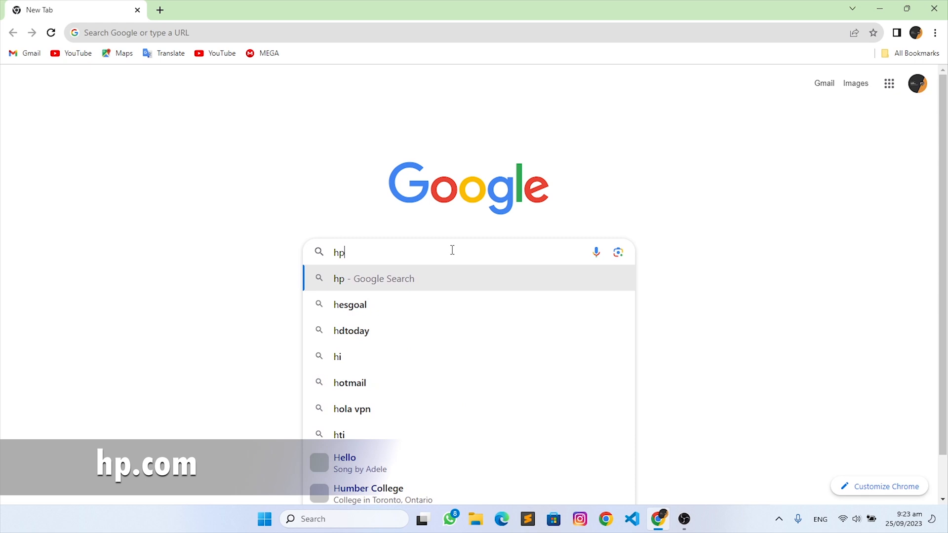
pyautogui.write('.com/us-en/home.html')
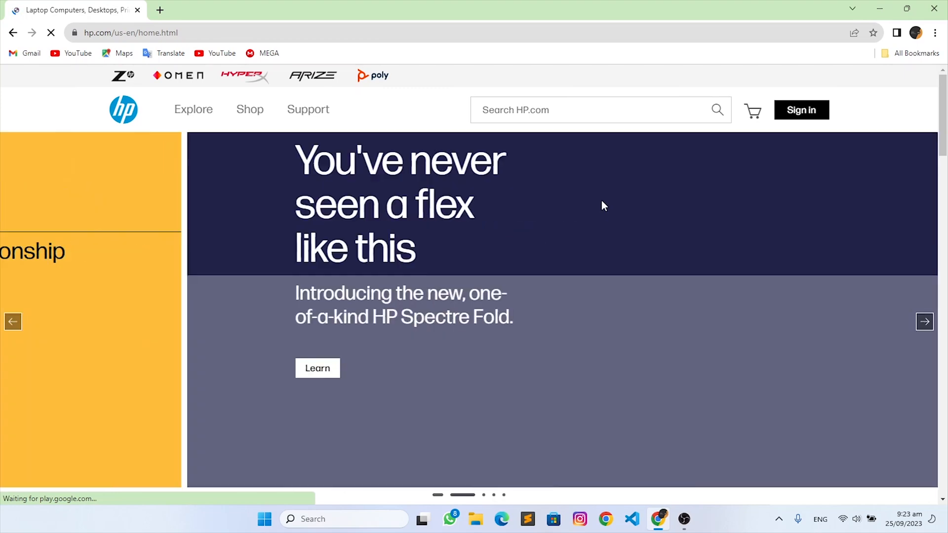
pyautogui.click(308, 110)
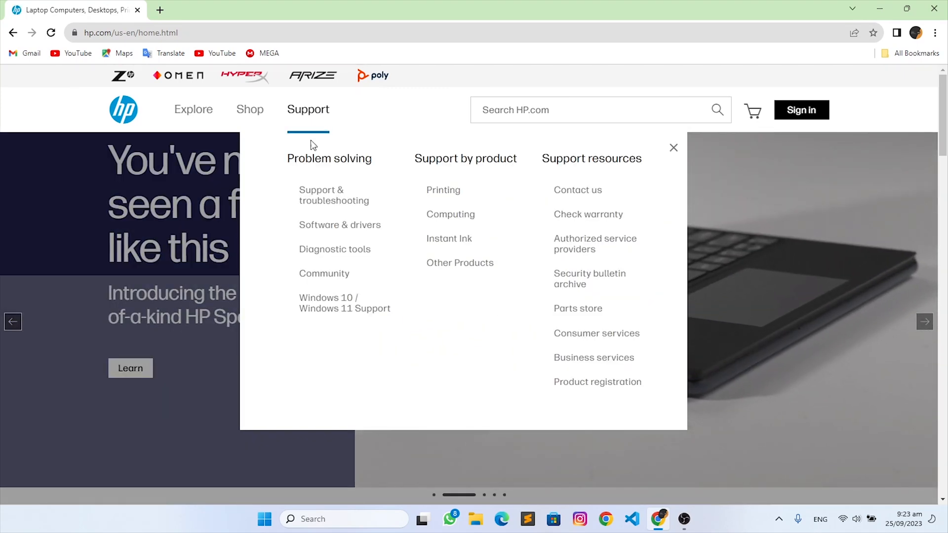
pyautogui.moveTo(339, 224)
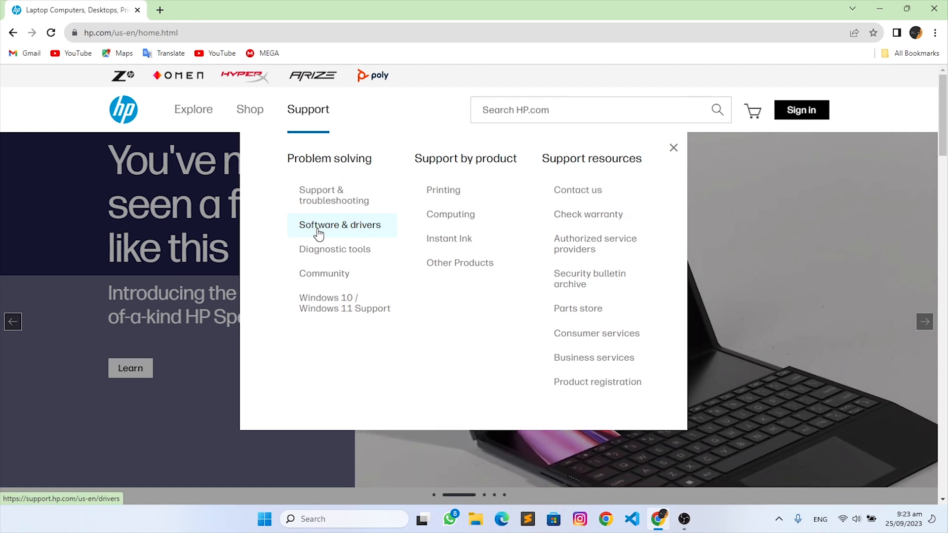
pyautogui.click(340, 224)
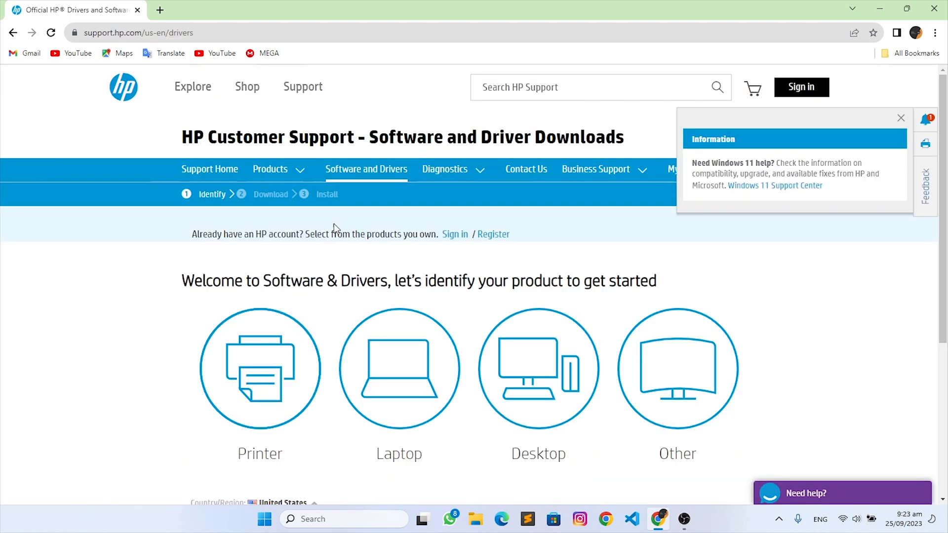
# - Identify the ElitePad 900 G1 by laptop serial number and select Windows 8.1 (32-bit)
pyautogui.click(398, 368)
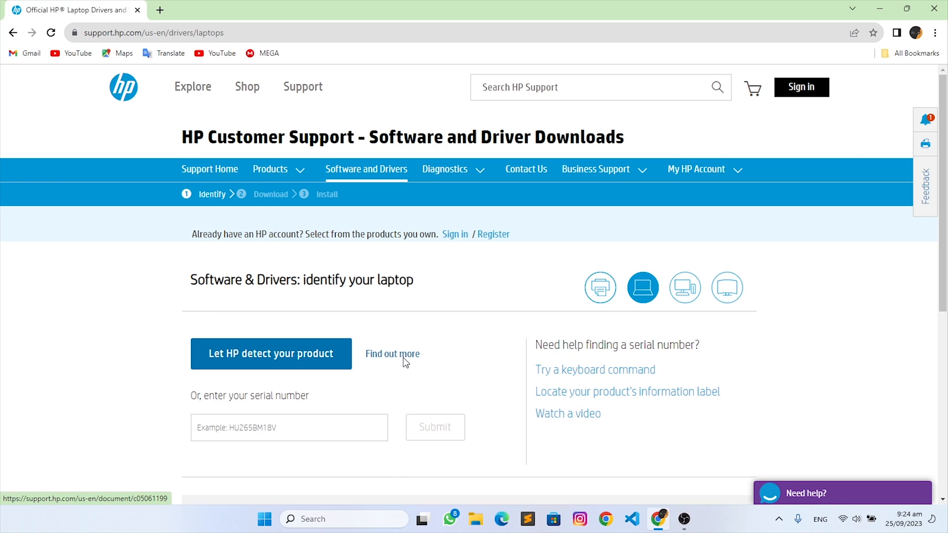
pyautogui.scroll(-3)
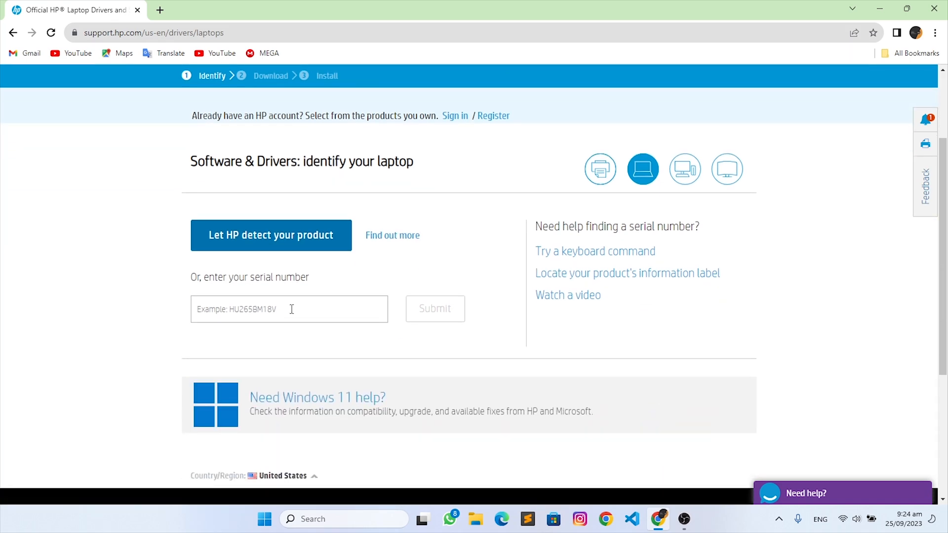
pyautogui.click(288, 309)
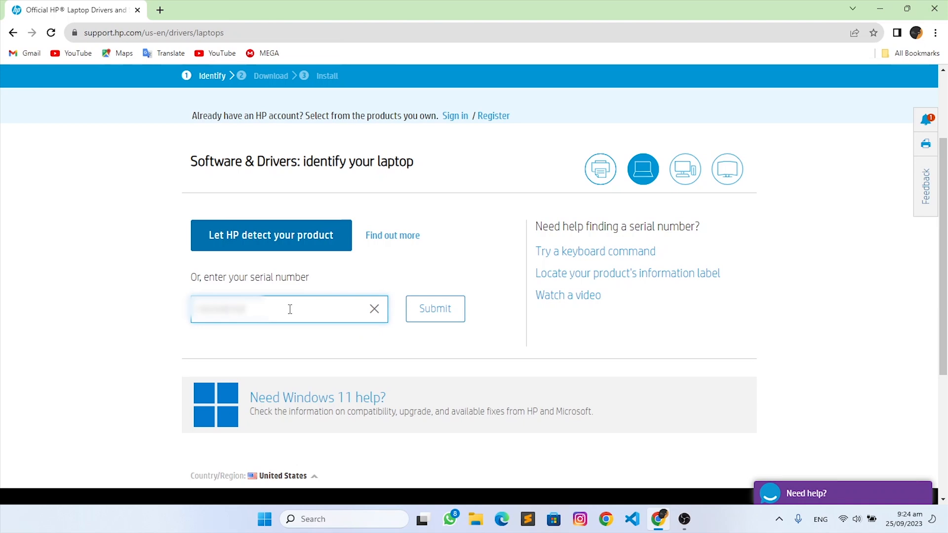
pyautogui.moveTo(434, 310)
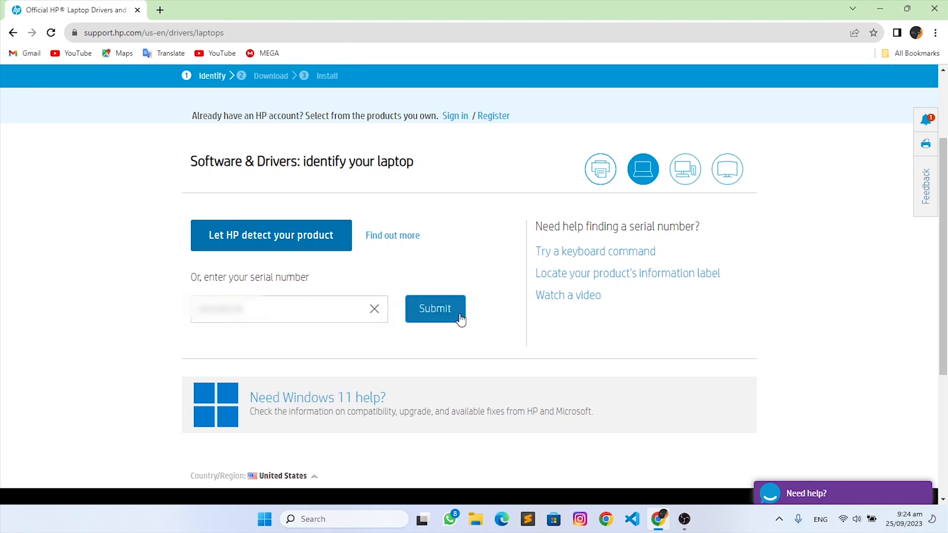
pyautogui.click(434, 308)
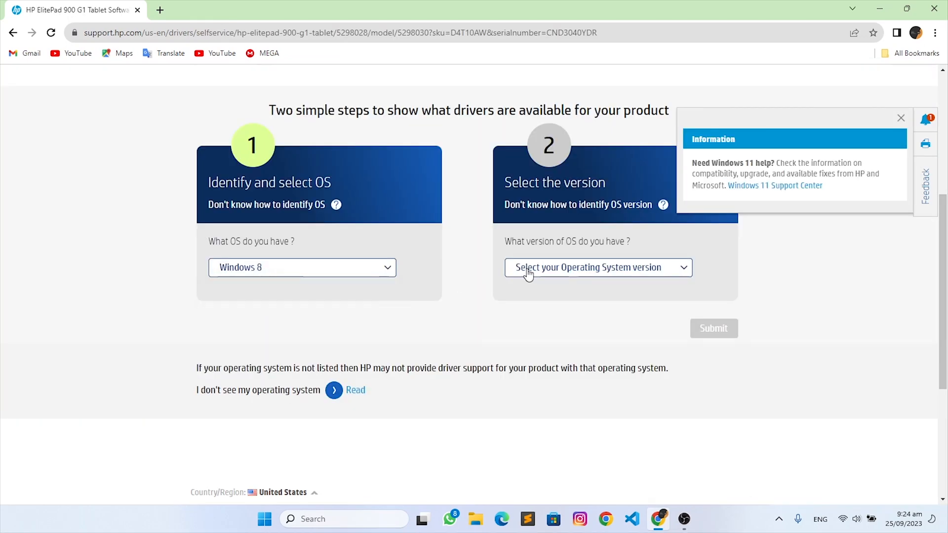
pyautogui.click(598, 267)
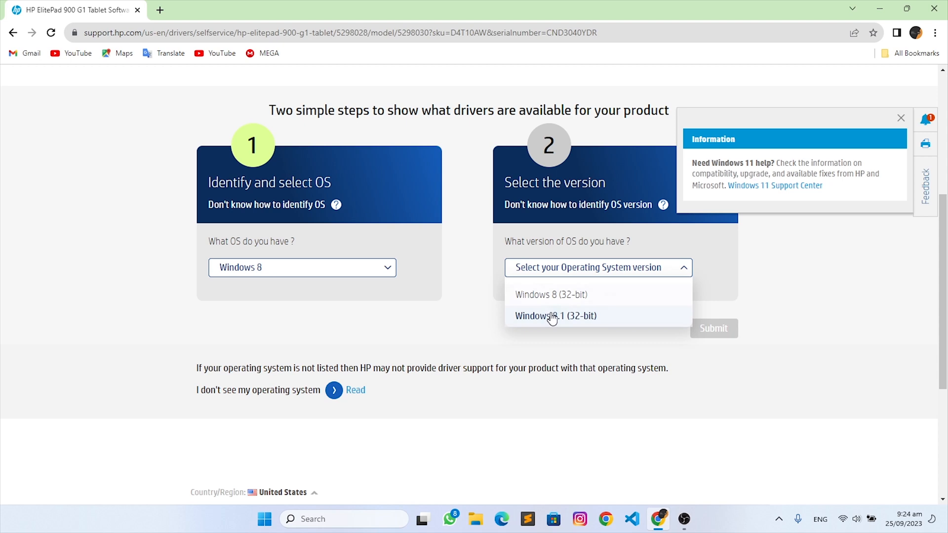
pyautogui.click(555, 315)
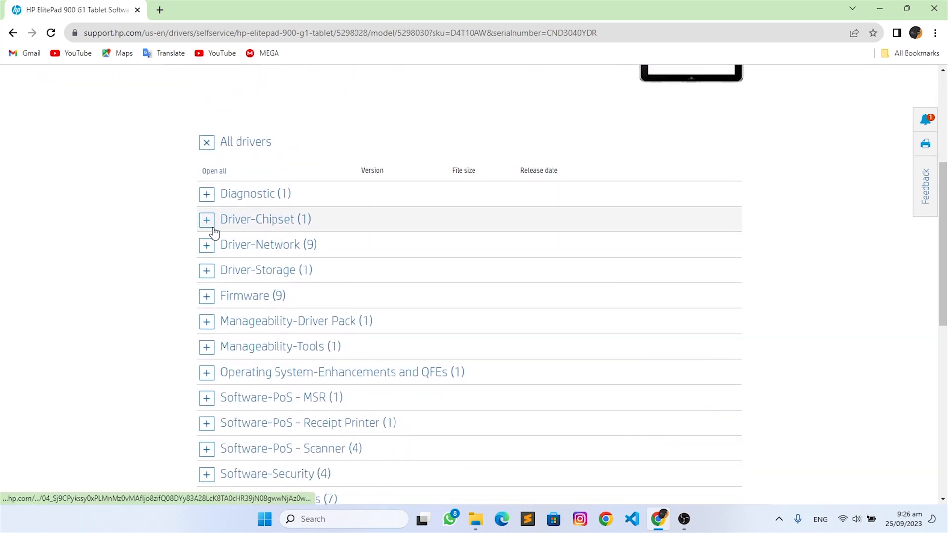
# - Download the Driver-Chipset BIOS/Firmware update and the Atheros AR600x wireless LAN driver
pyautogui.click(207, 218)
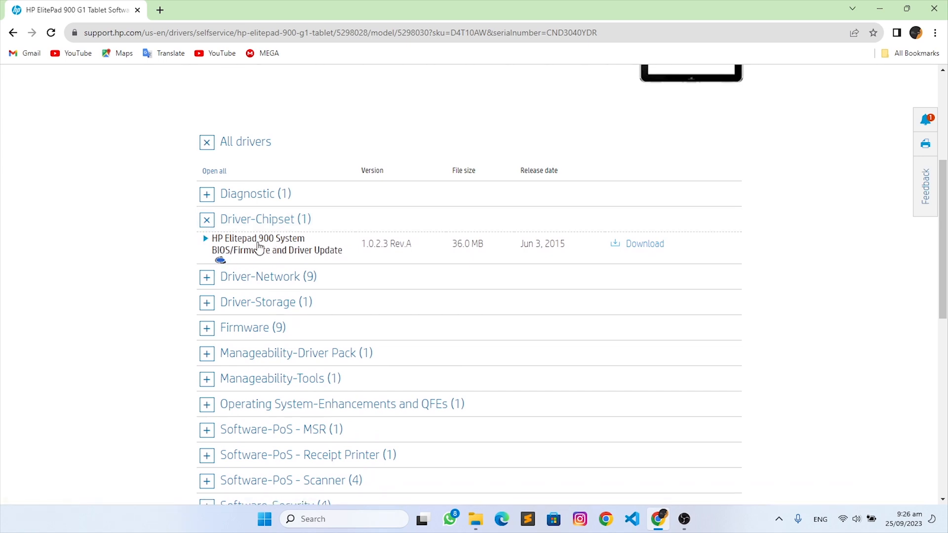
pyautogui.moveTo(644, 244)
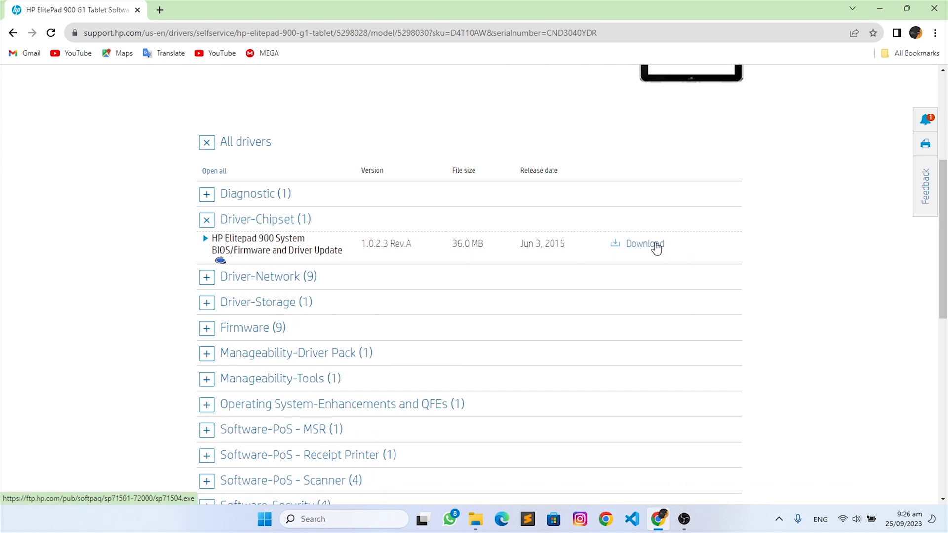
pyautogui.click(644, 243)
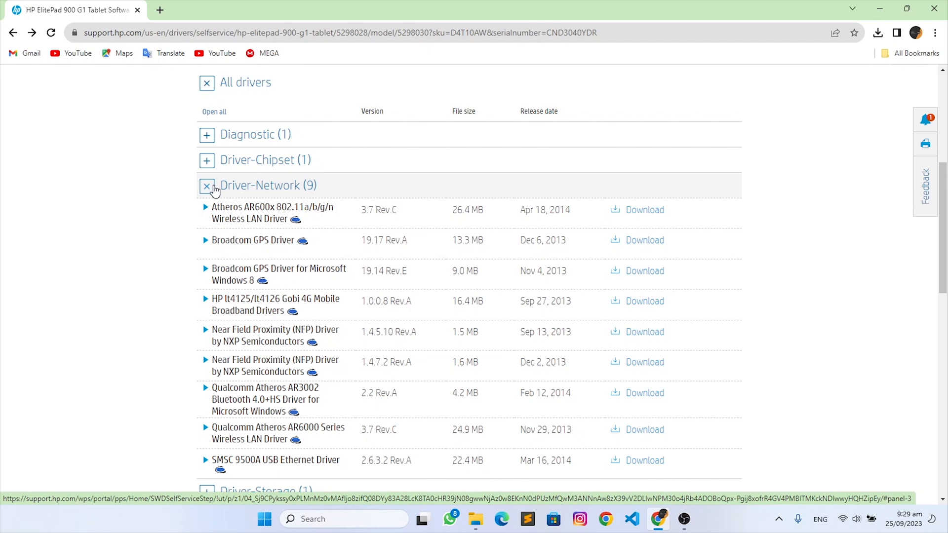
pyautogui.moveTo(620, 214)
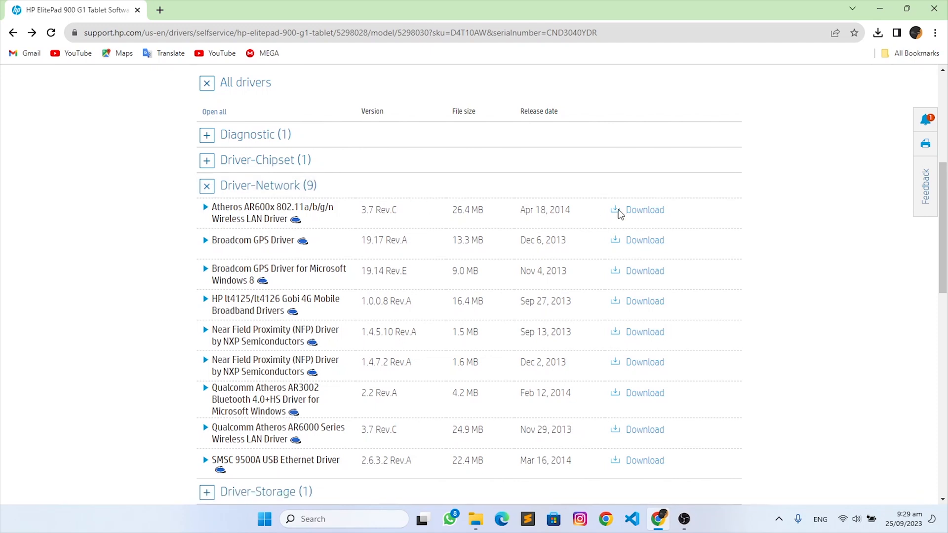
pyautogui.click(878, 33)
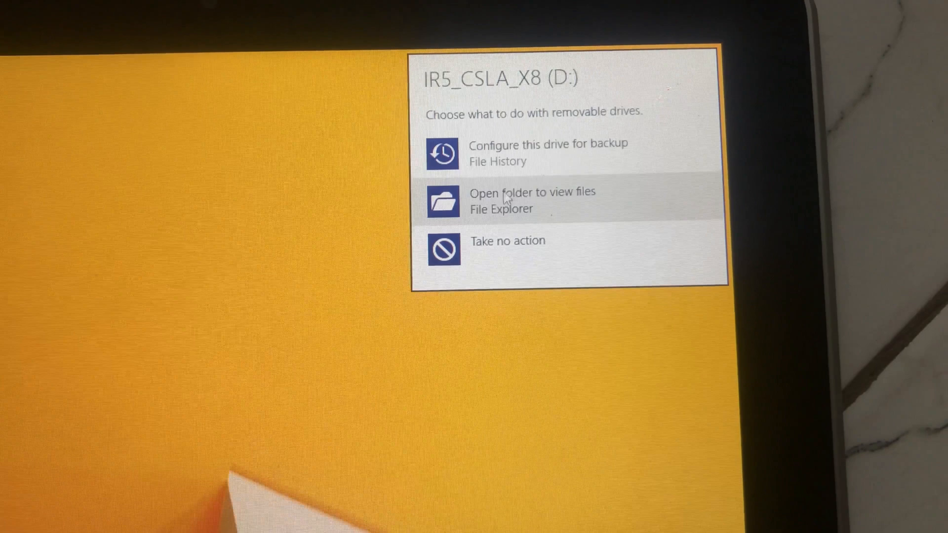
# - Send sp65877 and sp71504 from drive D: to the Desktop, then close the drive window
pyautogui.click(532, 201)
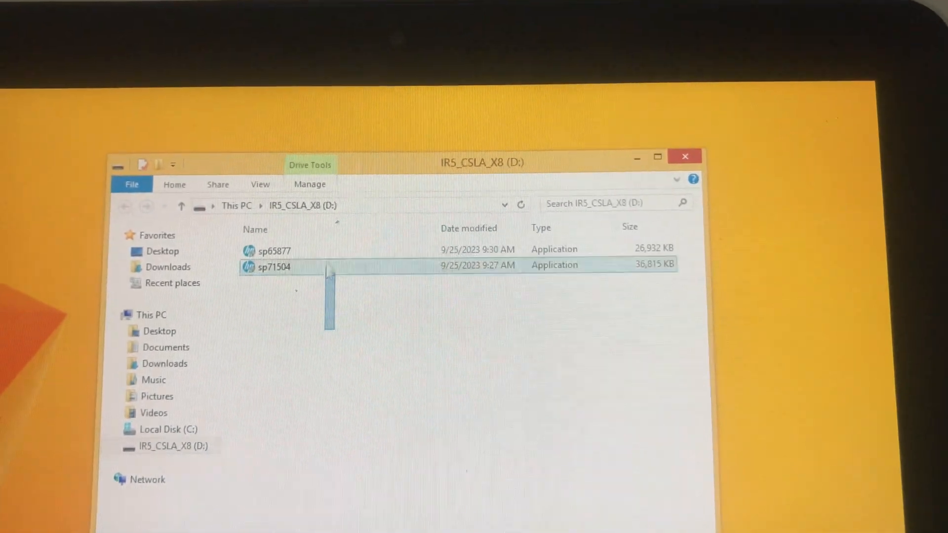
pyautogui.rightClick(274, 277)
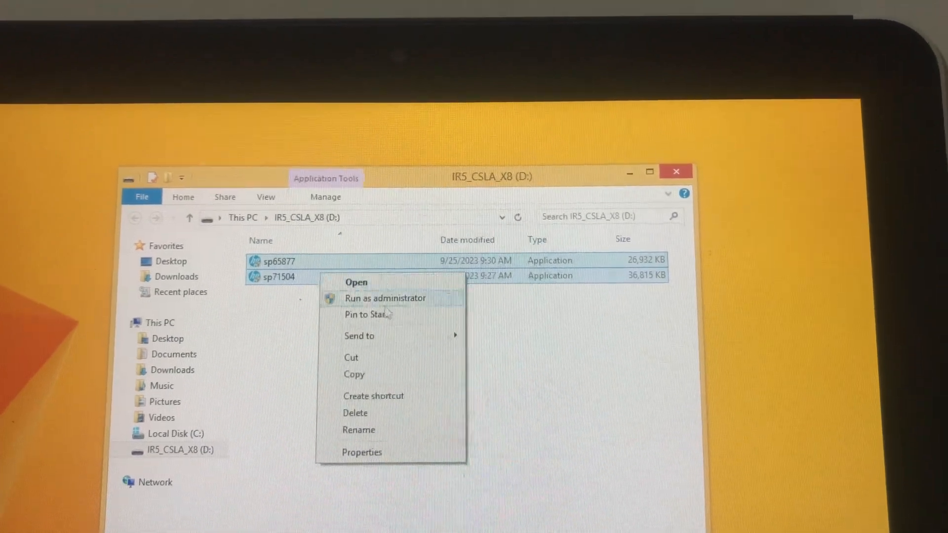
pyautogui.click(353, 375)
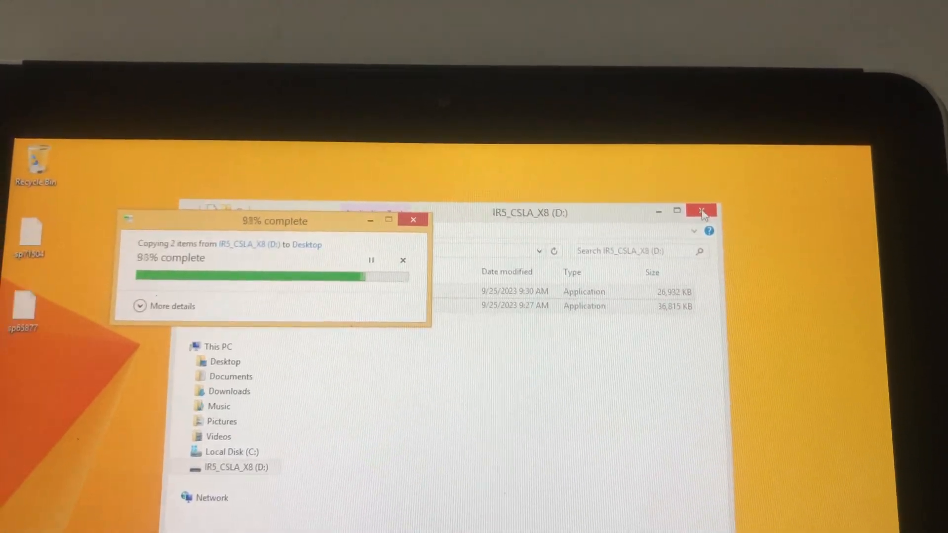
pyautogui.click(701, 212)
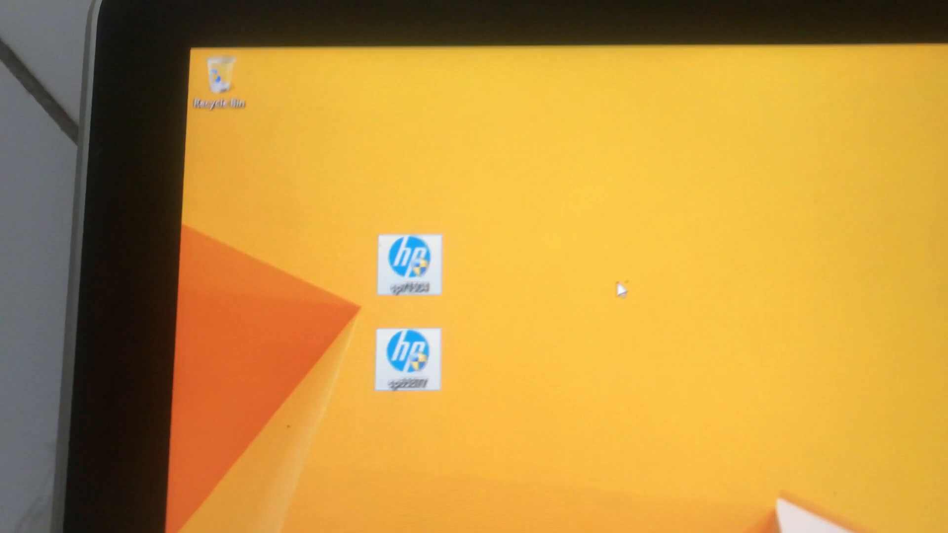
# - Extract sp71504 to C:\SwSetup\SP71504, run the update, and choose Restart Later
pyautogui.doubleClick(409, 270)
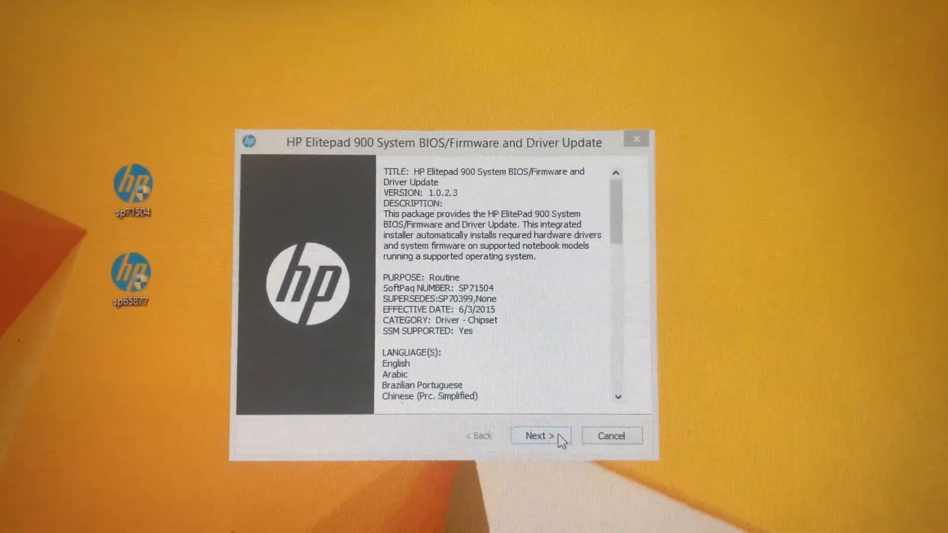
pyautogui.click(537, 436)
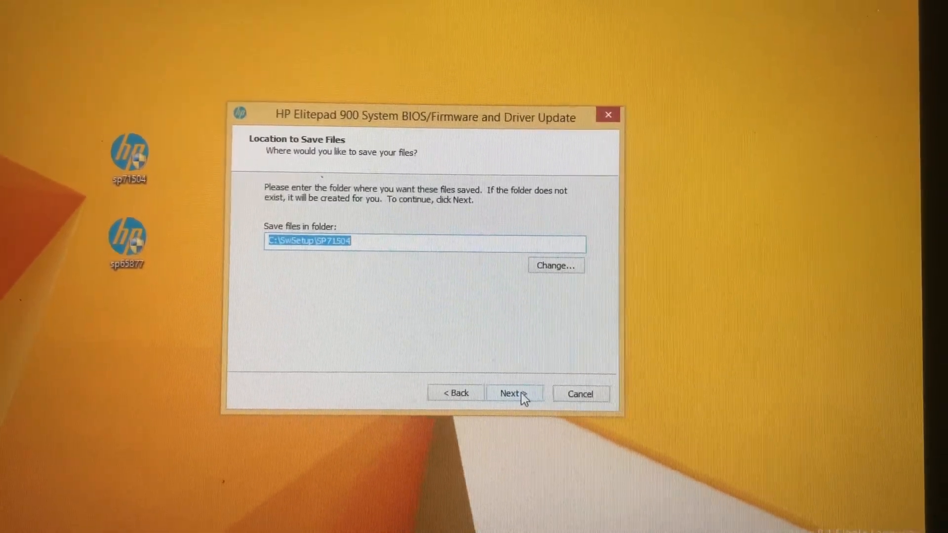
pyautogui.click(509, 394)
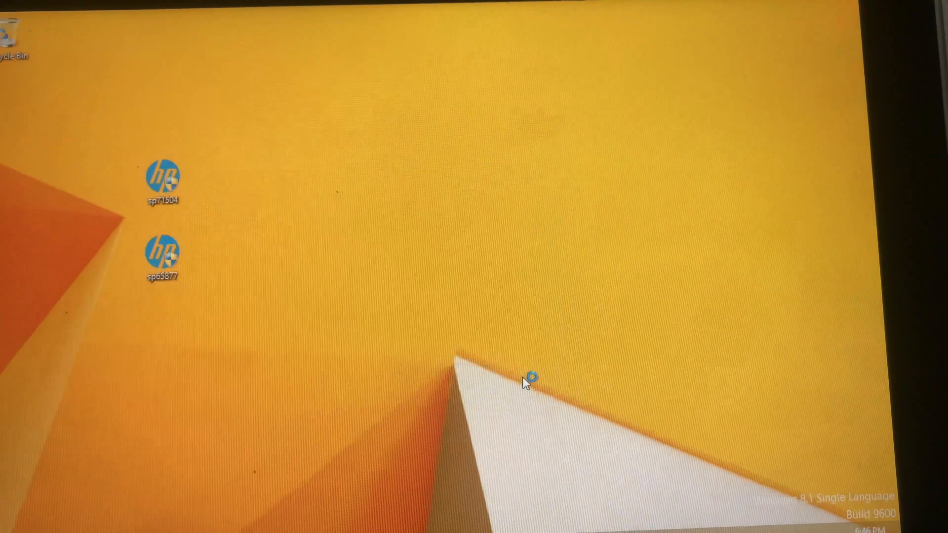
pyautogui.doubleClick(162, 181)
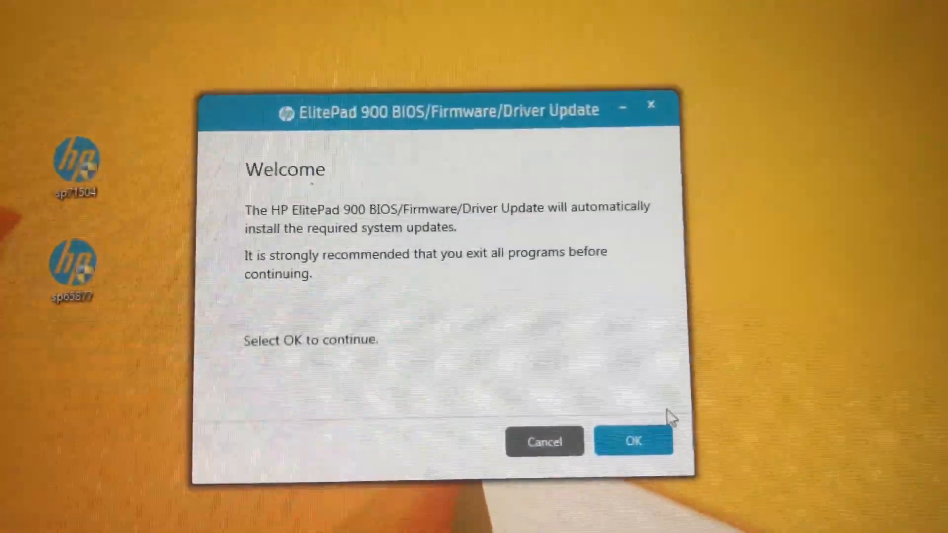
pyautogui.click(633, 441)
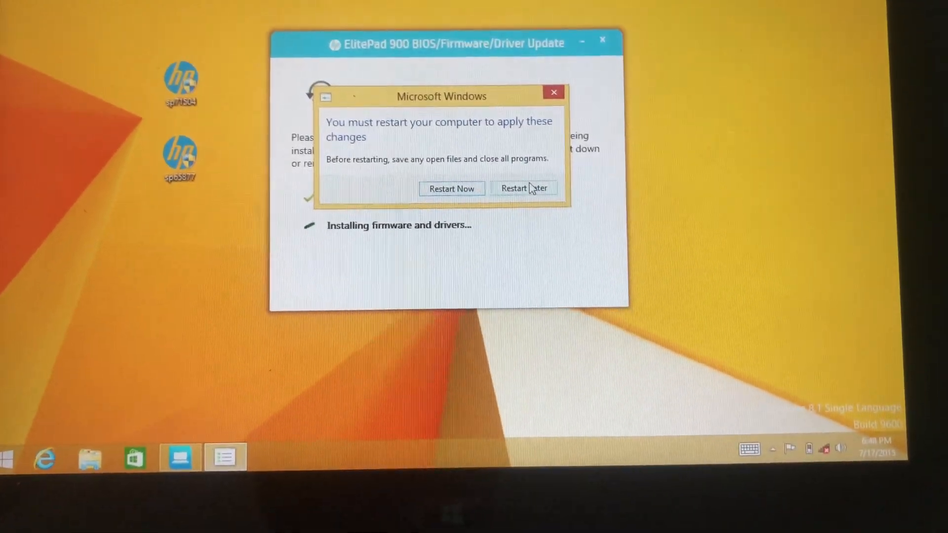
pyautogui.click(523, 188)
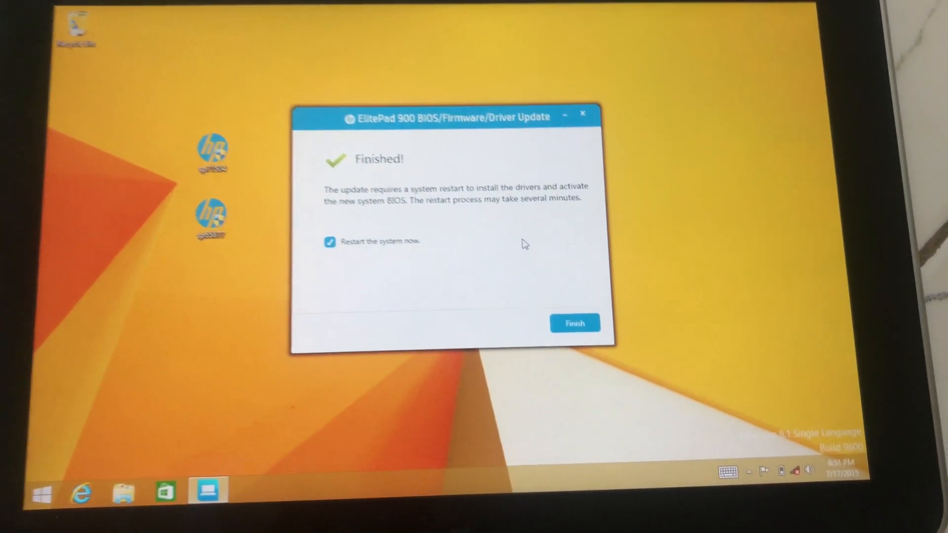
# - Click Finish with Restart the system now checked to reboot the tablet
pyautogui.click(574, 323)
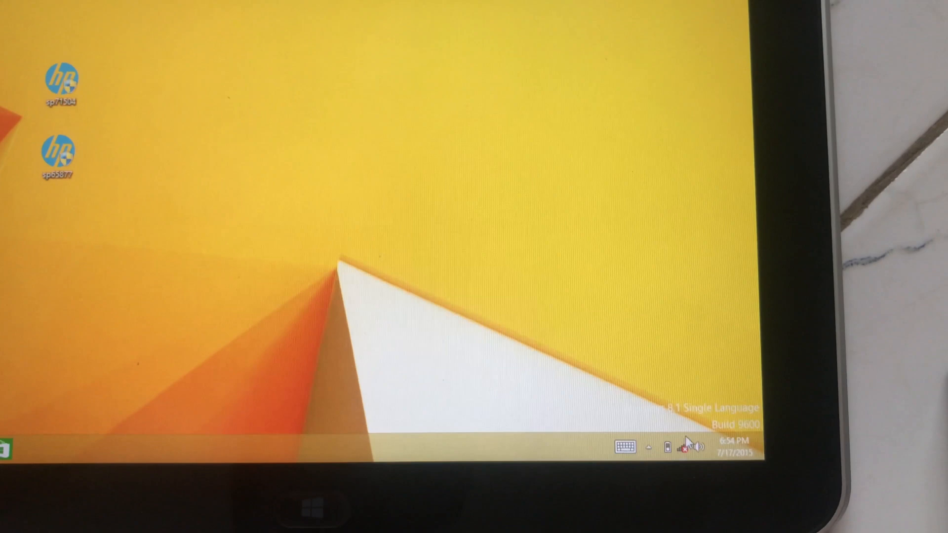
# - Launch sp65877, accept the license, keep English (United States), and begin the driver install
pyautogui.click(686, 446)
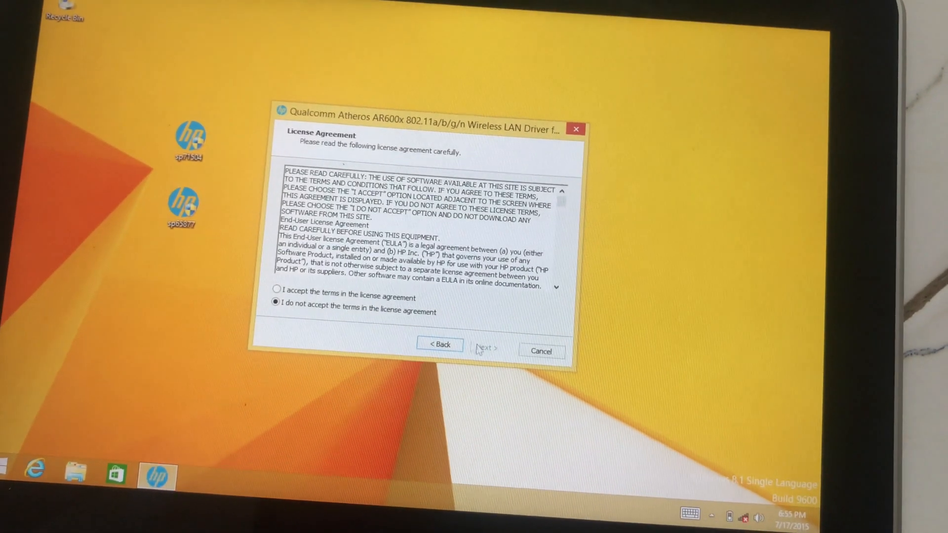
pyautogui.click(278, 289)
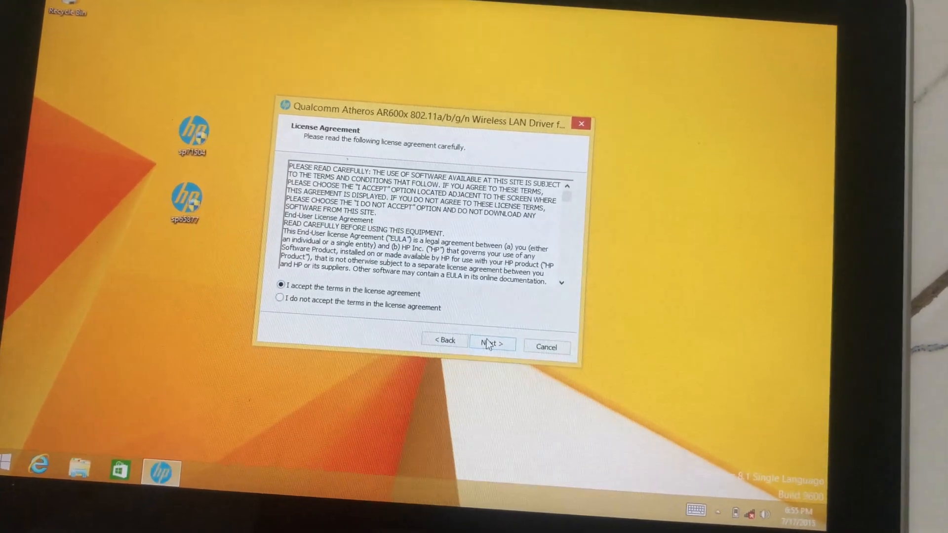
pyautogui.click(492, 345)
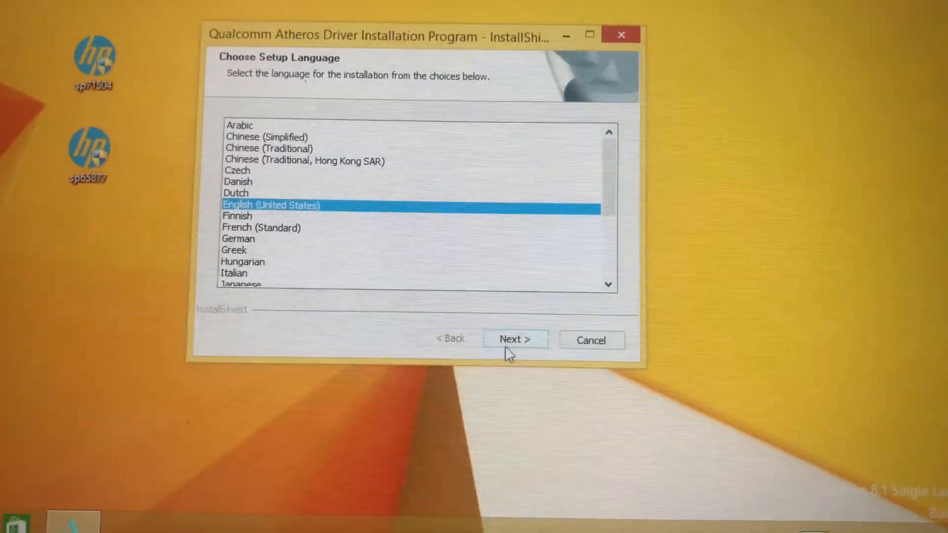
pyautogui.click(514, 337)
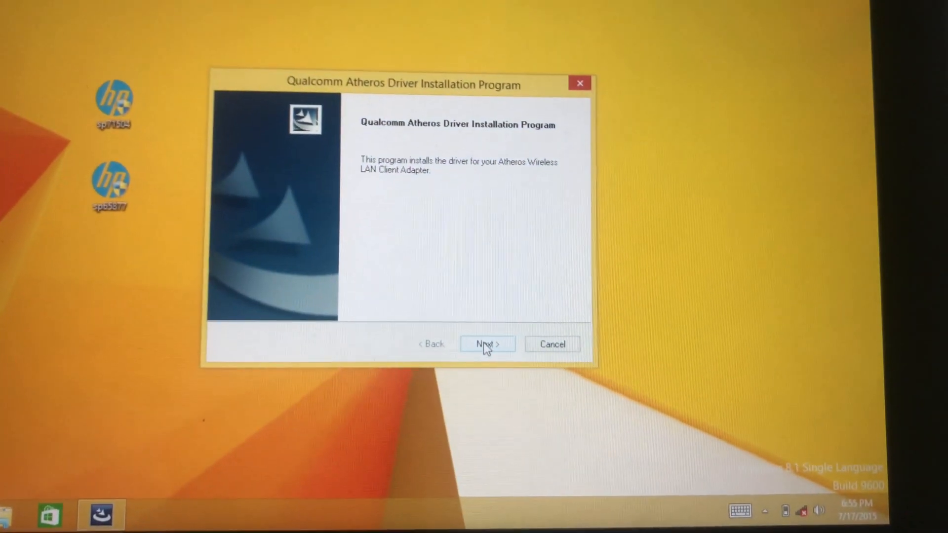
pyautogui.click(487, 344)
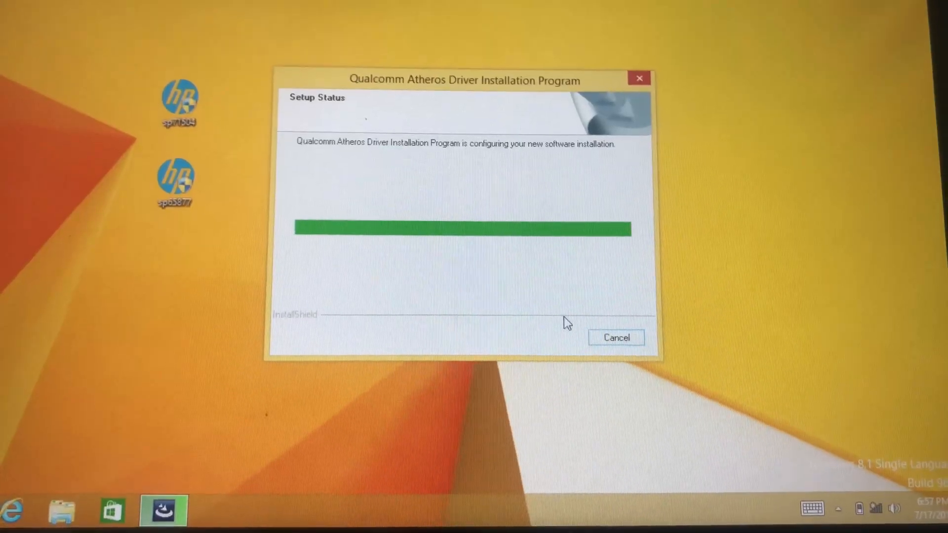